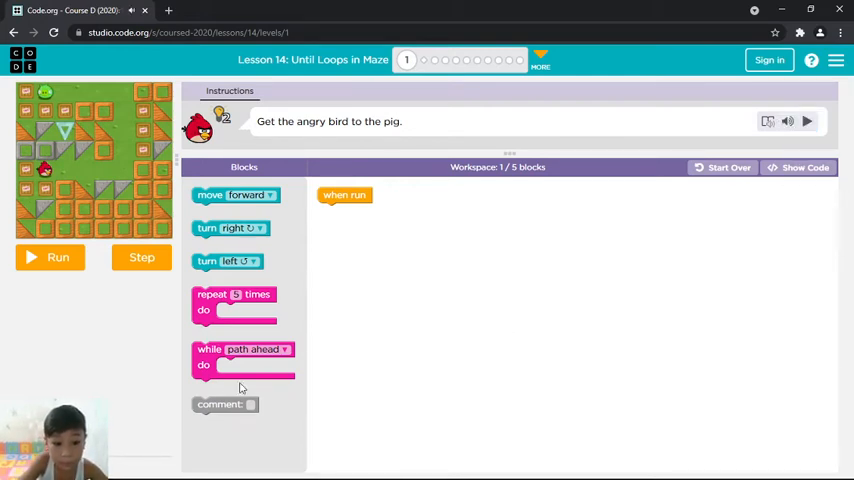
Step: Build a repeat loop of while-path-ahead move forward plus turn left, and run it so the bird reaches the pig
drag(234, 196, 344, 212)
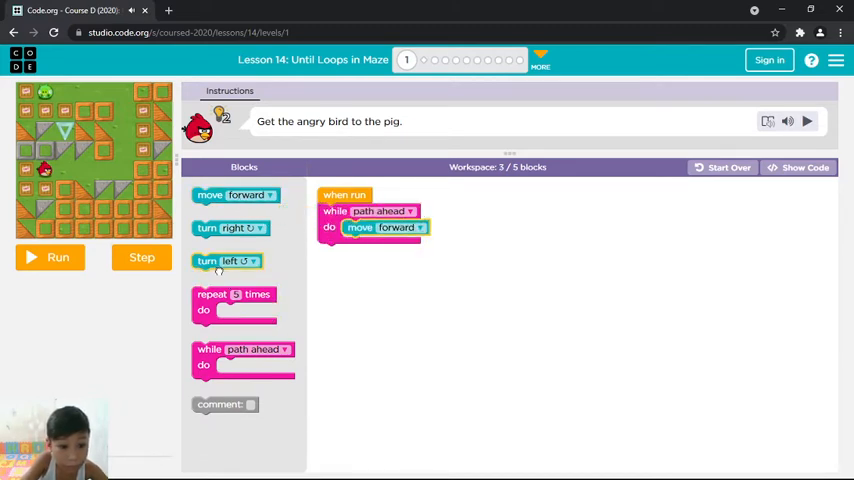
drag(228, 260, 352, 252)
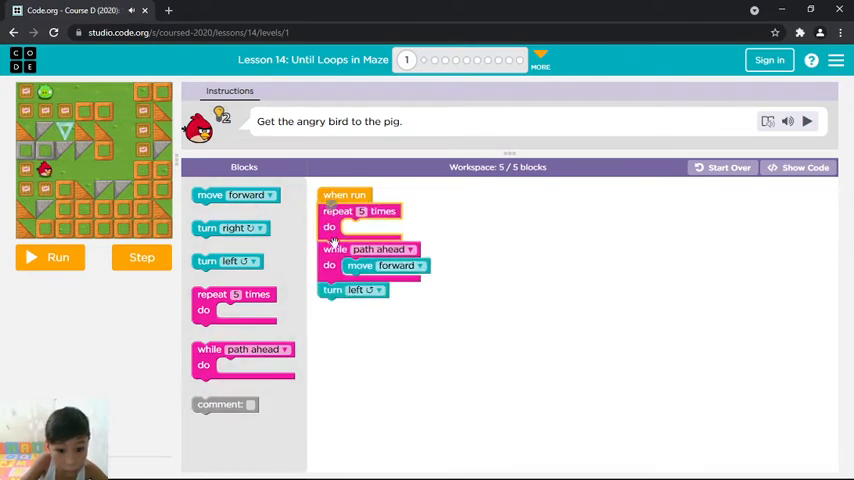
drag(336, 248, 350, 224)
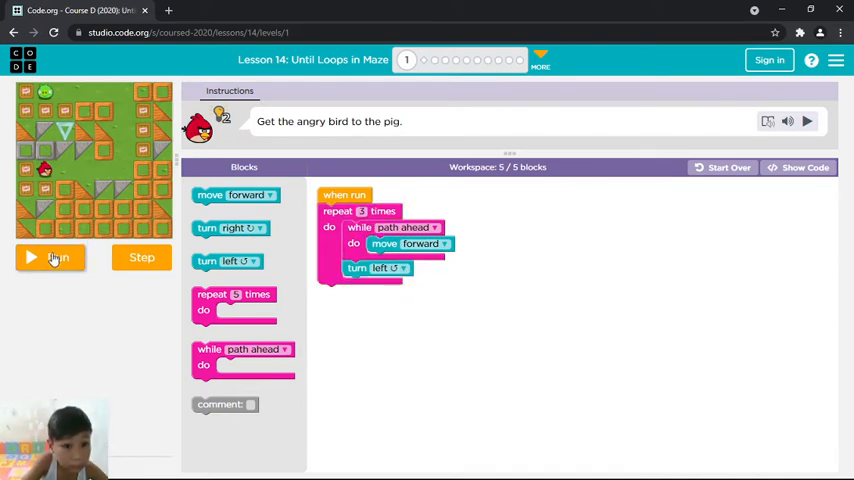
click(50, 256)
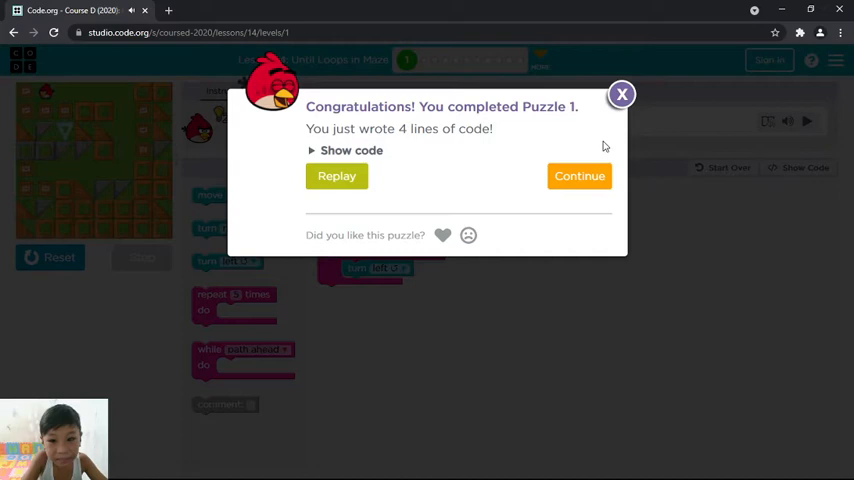
Step: Continue past puzzle 1 and watch the Repeat Until Block video with Chris Bosh
click(580, 176)
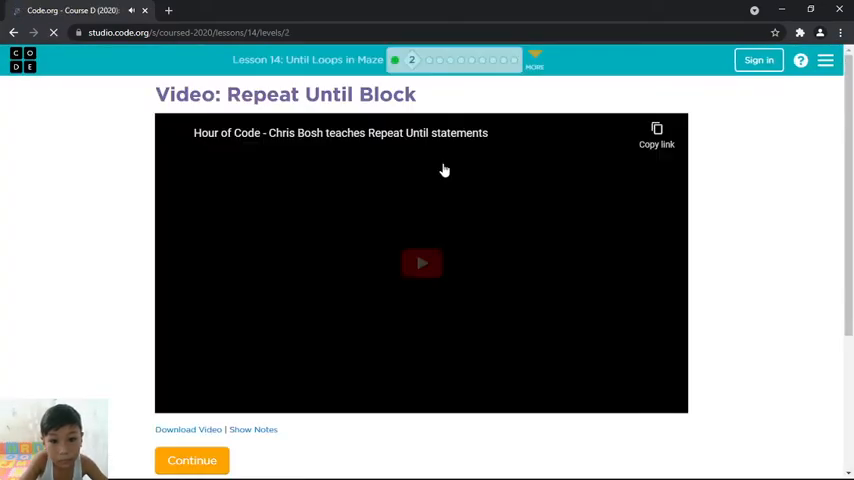
click(420, 264)
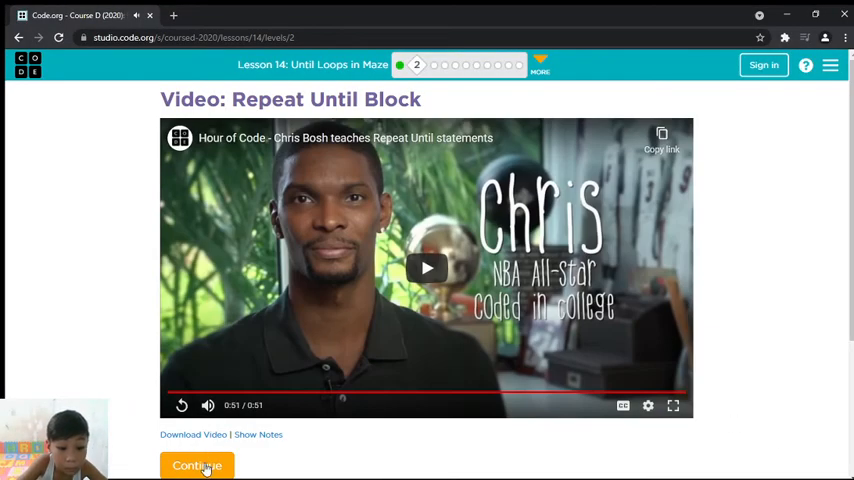
click(196, 464)
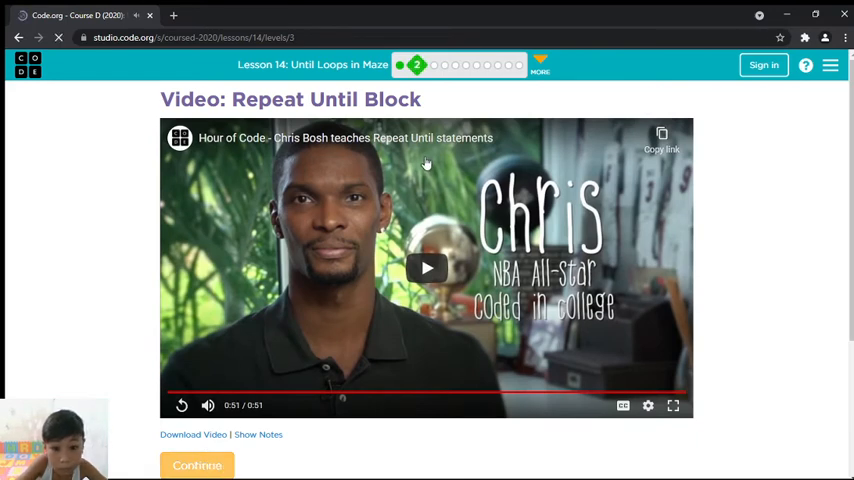
Step: Answer the level 3 prediction question about the shown code and advance to level 4
click(196, 464)
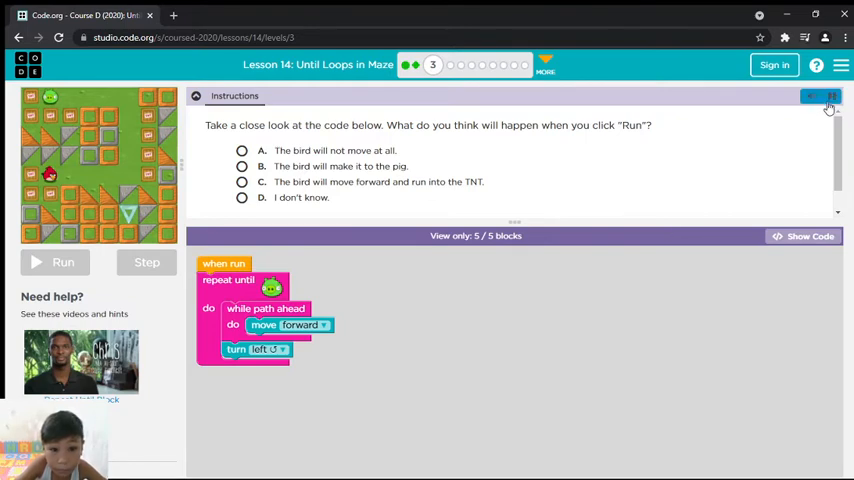
click(812, 96)
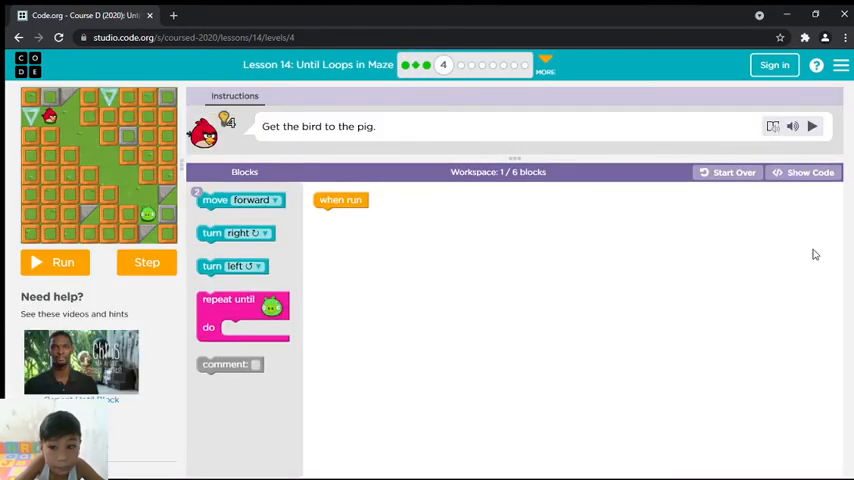
Step: Fill the repeat-until-pig loop with move forward and a turn, then run the five-line program
click(812, 126)
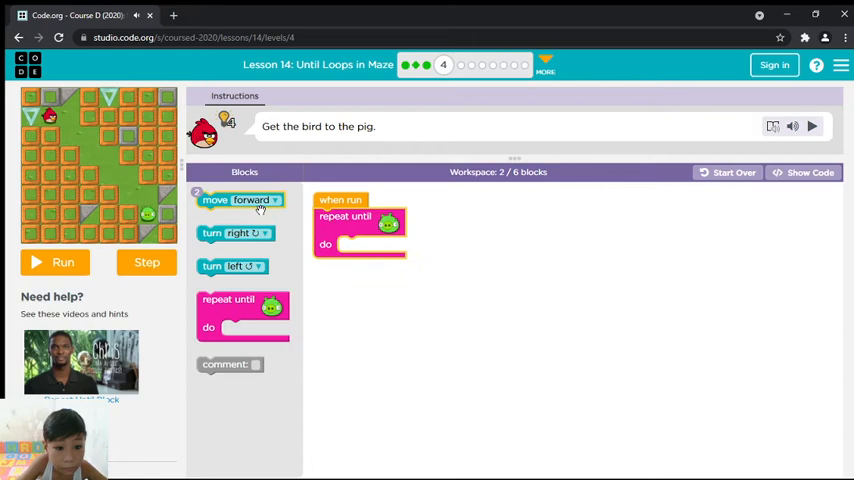
drag(240, 200, 380, 244)
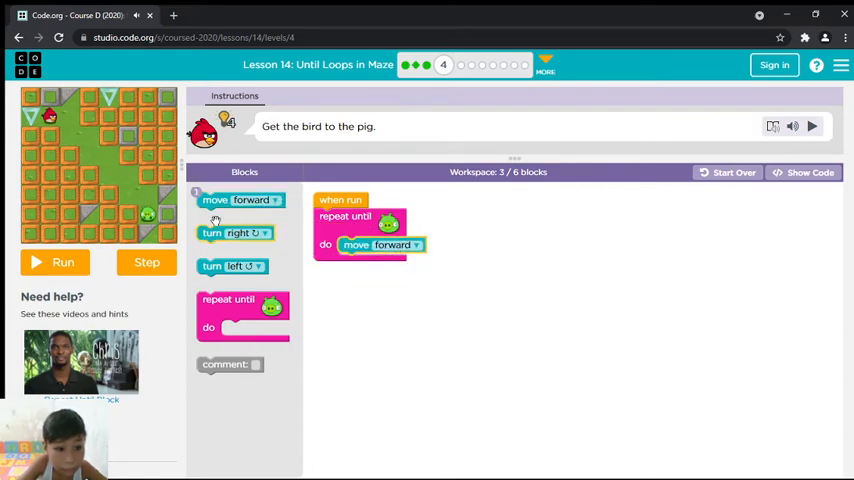
drag(234, 232, 378, 262)
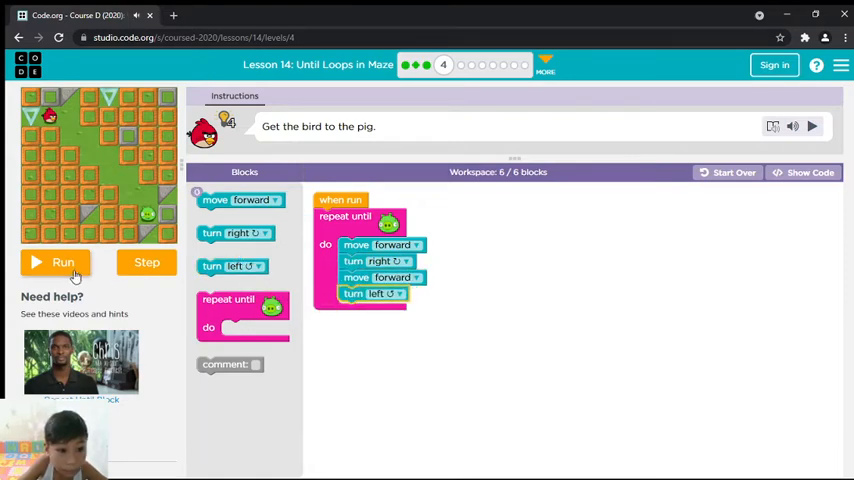
click(56, 262)
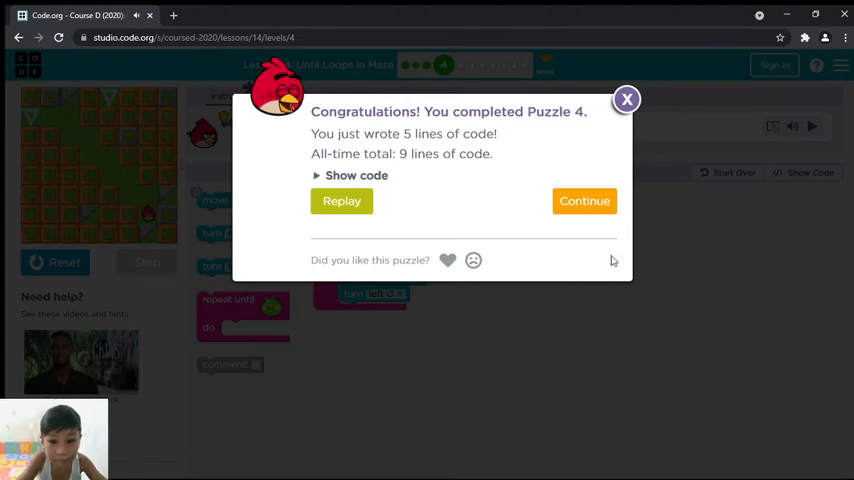
Step: Fill repeat until sunflower with forward, turn left, forward, turn right and run the zombie program
click(584, 200)
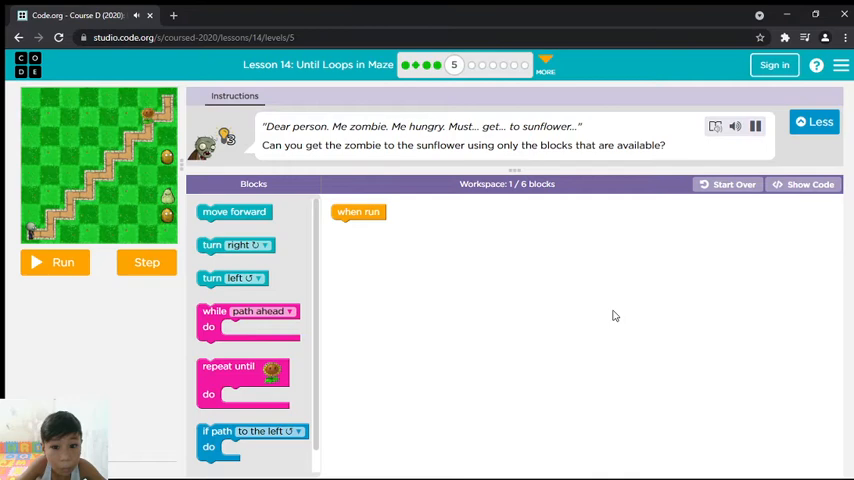
mouse_move(578, 344)
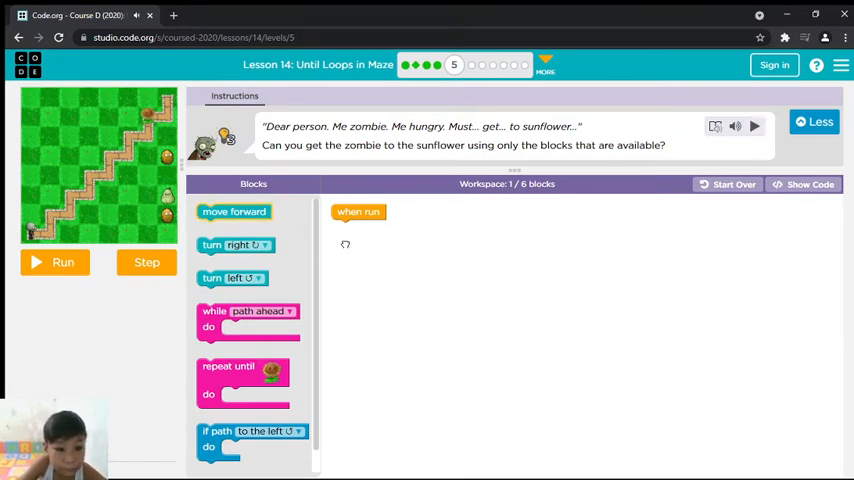
drag(234, 212, 368, 228)
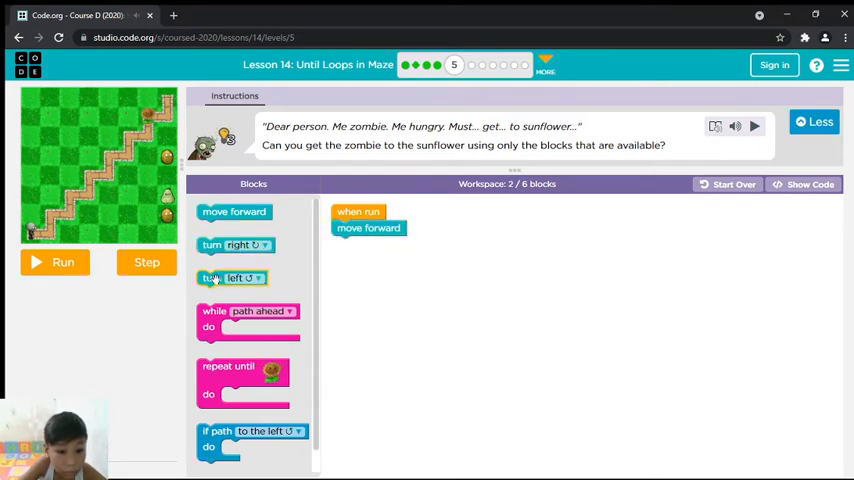
drag(232, 278, 372, 252)
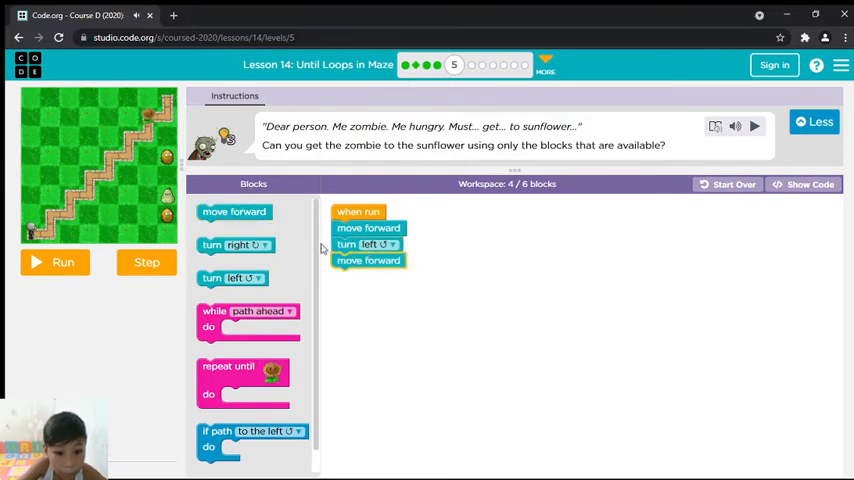
drag(242, 376, 384, 296)
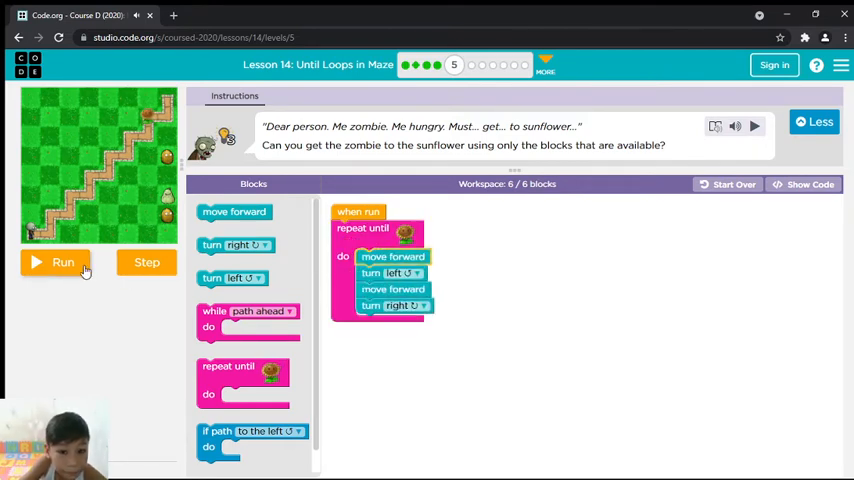
click(62, 262)
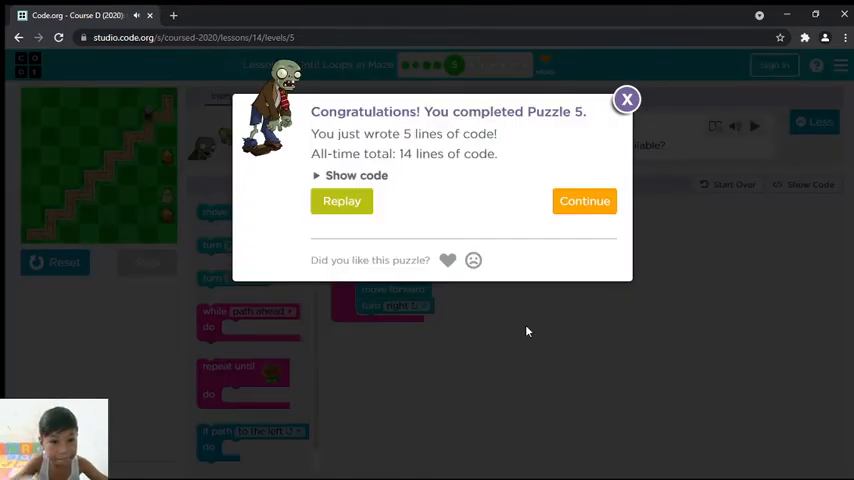
Step: Nest while path ahead do move forward and a turn left inside repeat until sunflower, then run it
click(584, 200)
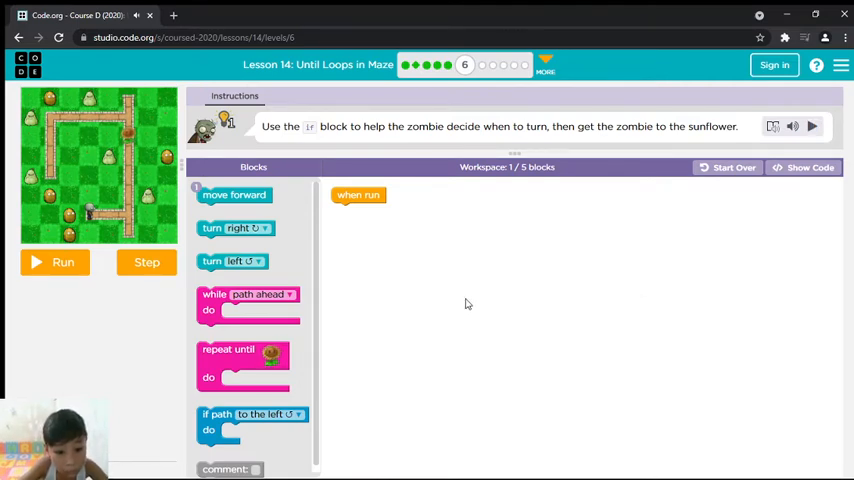
drag(228, 356, 378, 230)
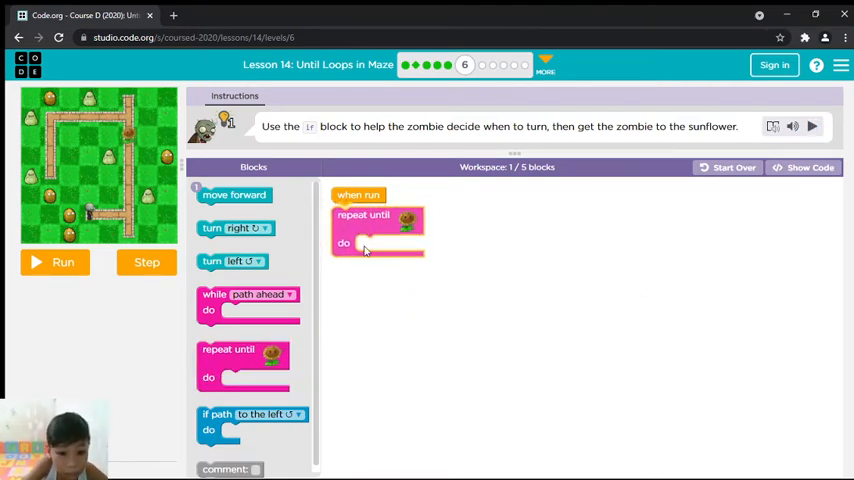
drag(248, 300, 380, 240)
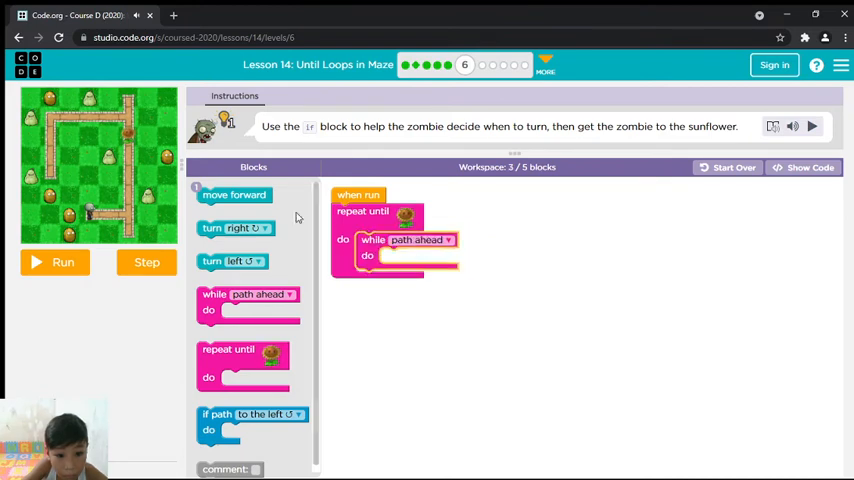
drag(234, 194, 416, 256)
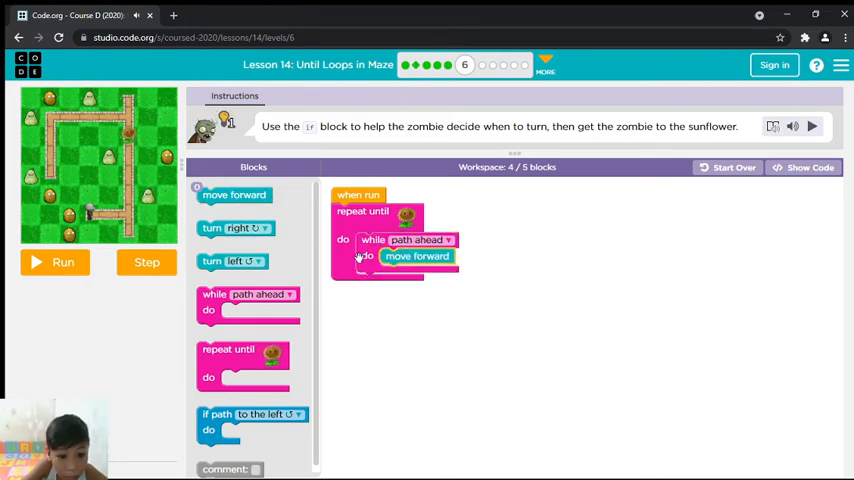
drag(232, 260, 380, 288)
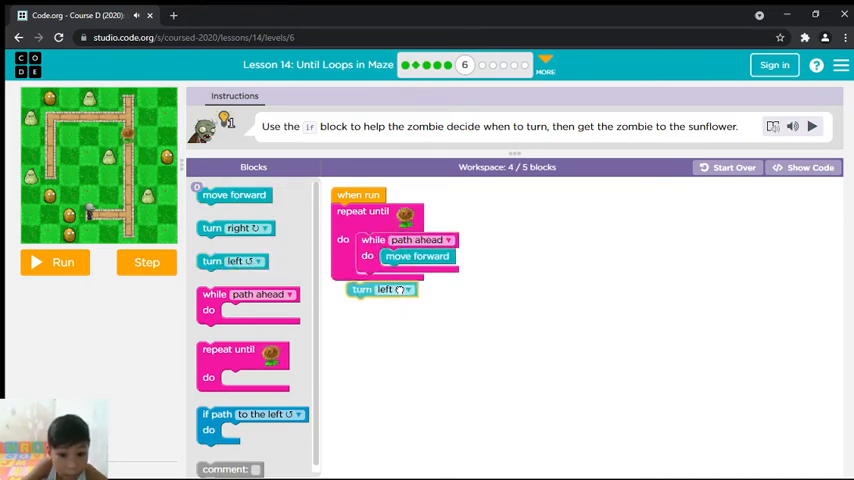
drag(380, 288, 384, 280)
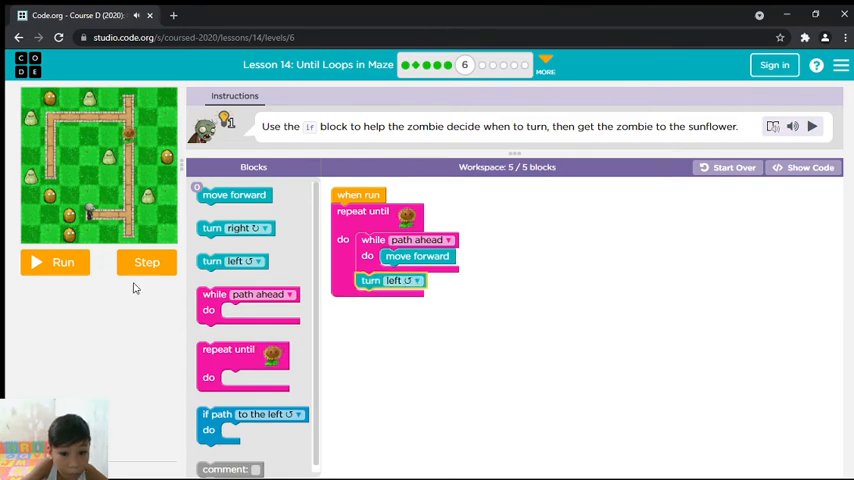
click(56, 262)
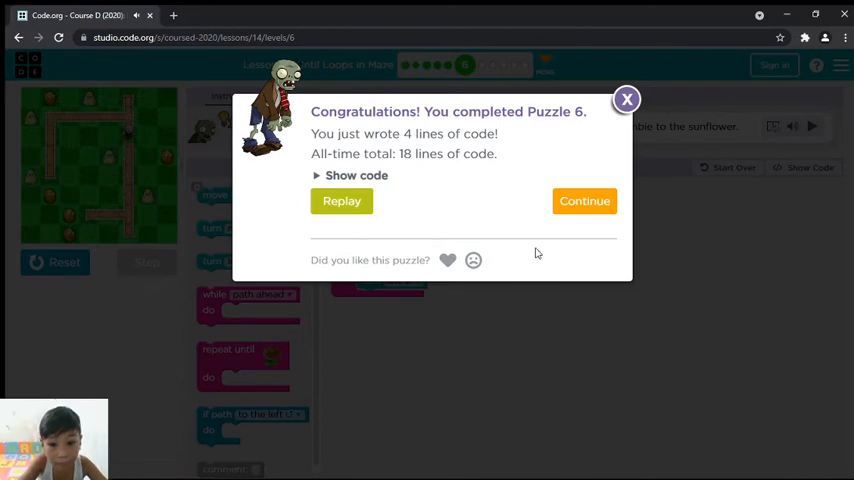
Step: Wrap while path ahead move forward and turn right in repeat until sunflower, run it and continue to puzzle 8
click(584, 200)
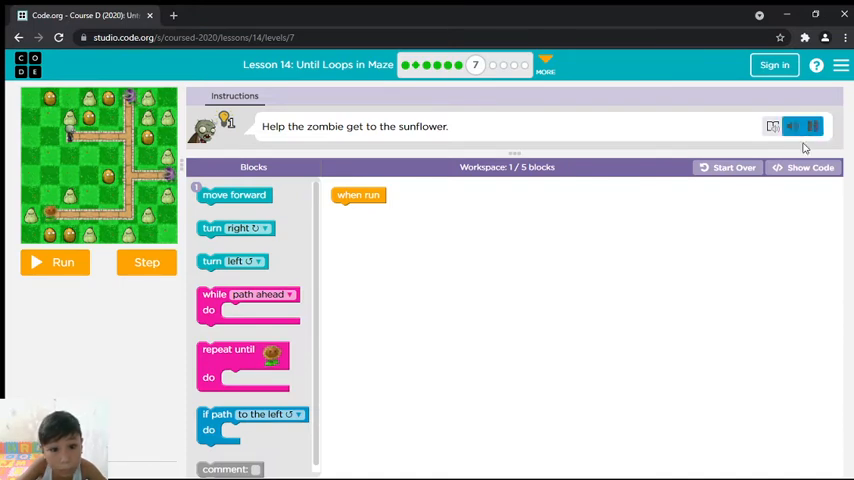
click(792, 126)
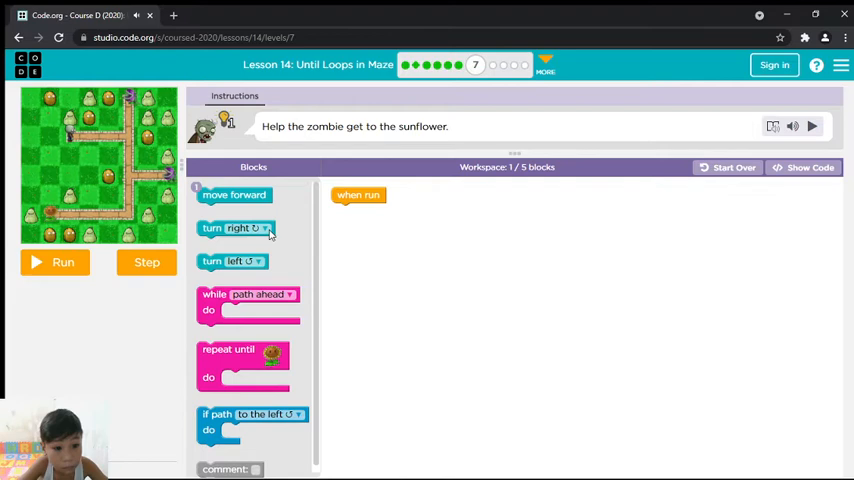
drag(234, 194, 356, 236)
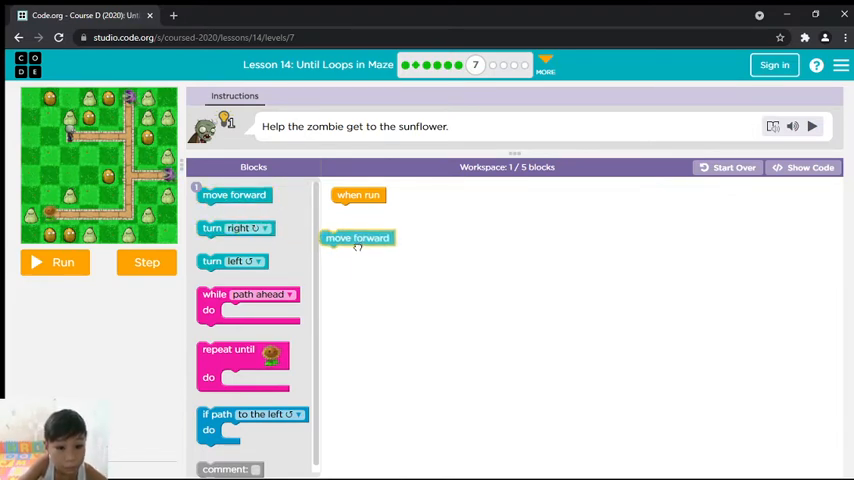
drag(248, 294, 358, 212)
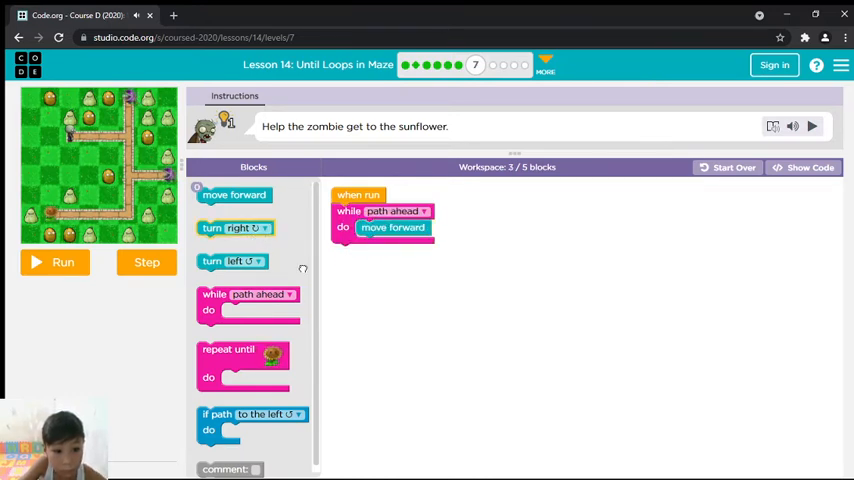
drag(234, 228, 370, 252)
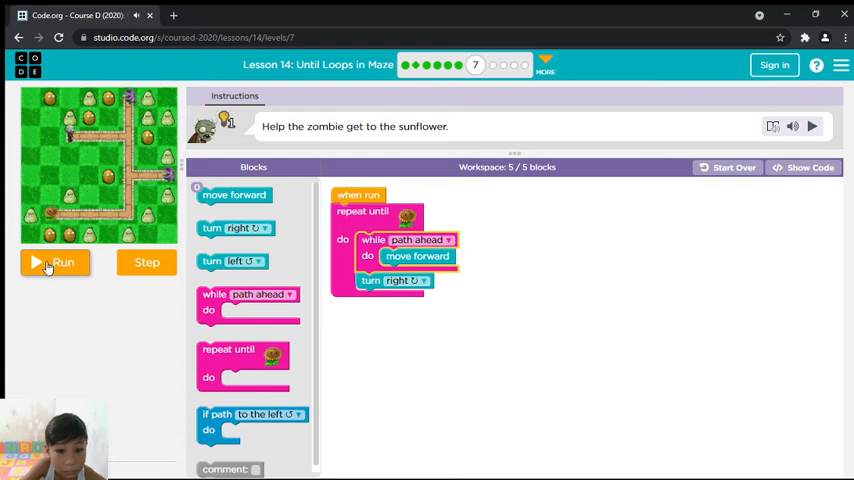
click(56, 262)
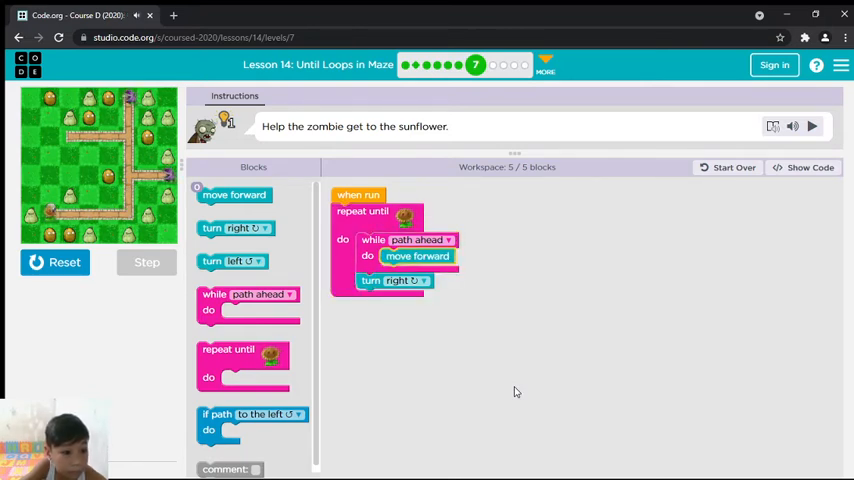
click(812, 126)
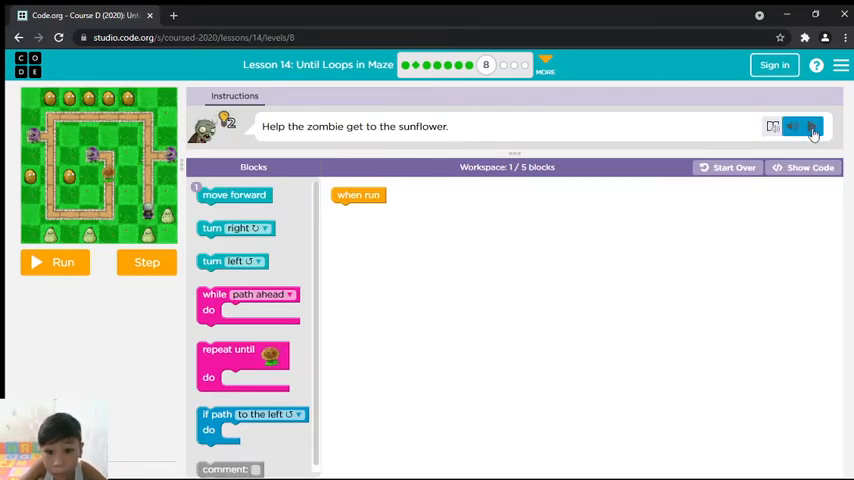
Step: Place the while path ahead loop with turn left inside repeat until sunflower, run it and continue to puzzle 9
click(812, 126)
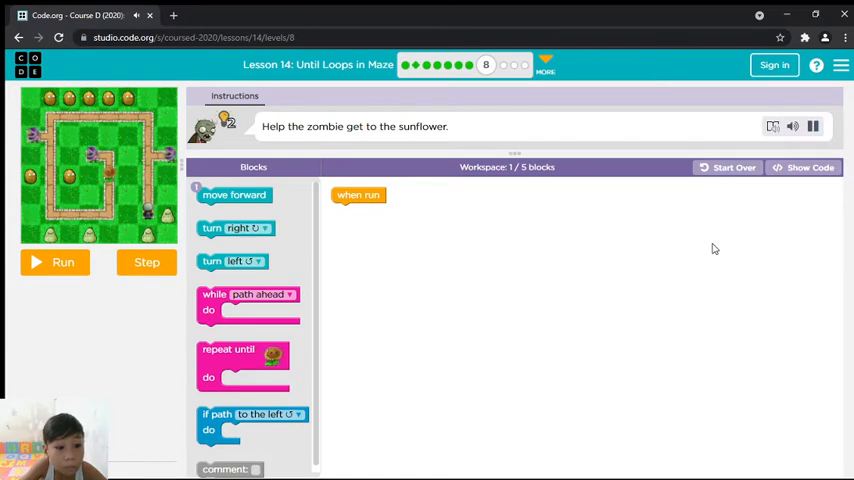
mouse_move(240, 212)
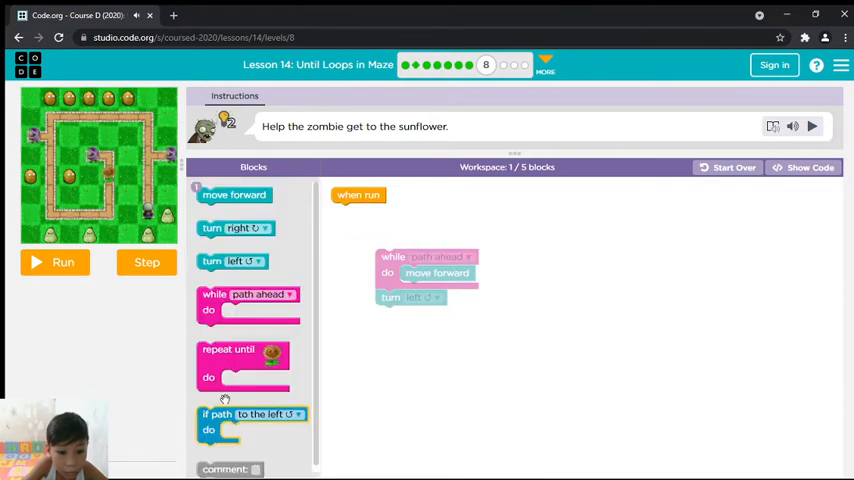
drag(242, 348, 376, 210)
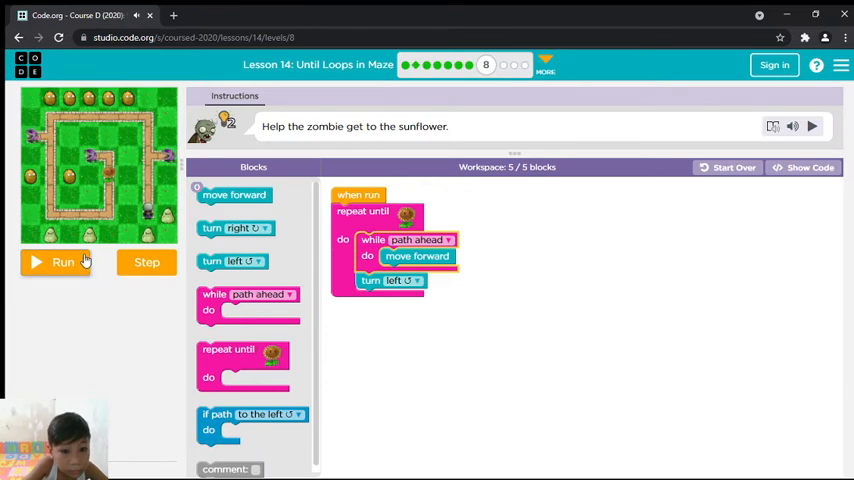
click(56, 262)
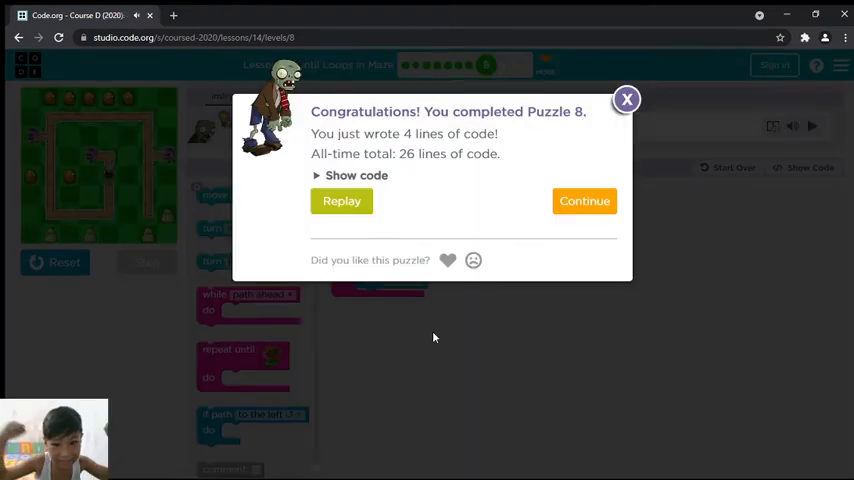
mouse_move(550, 260)
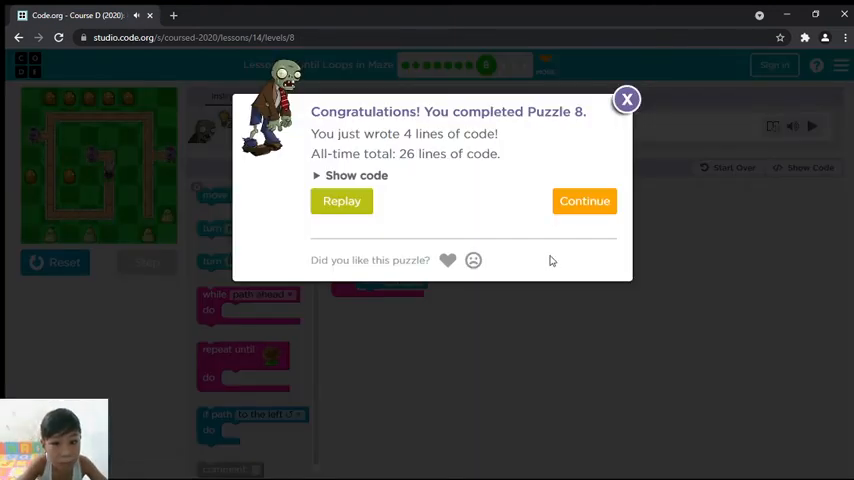
click(584, 200)
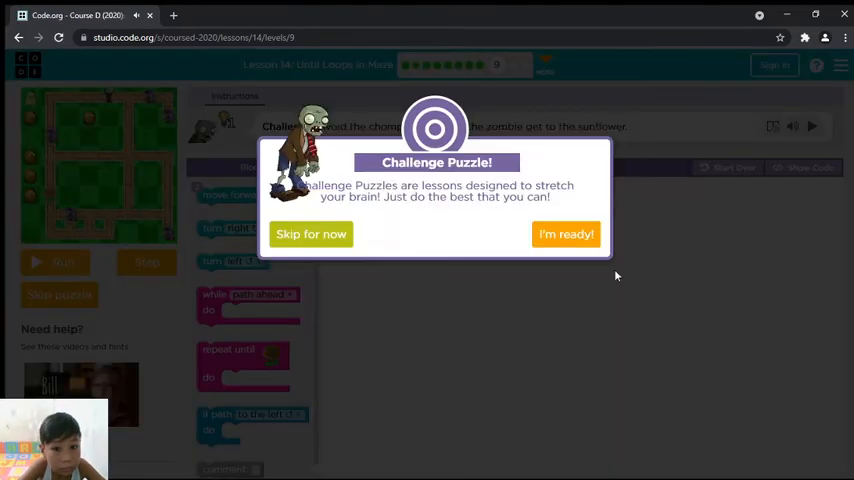
Step: Accept the challenge and build turn right, then repeat until sunflower with side-path if-turns and while path ahead move forward
click(566, 234)
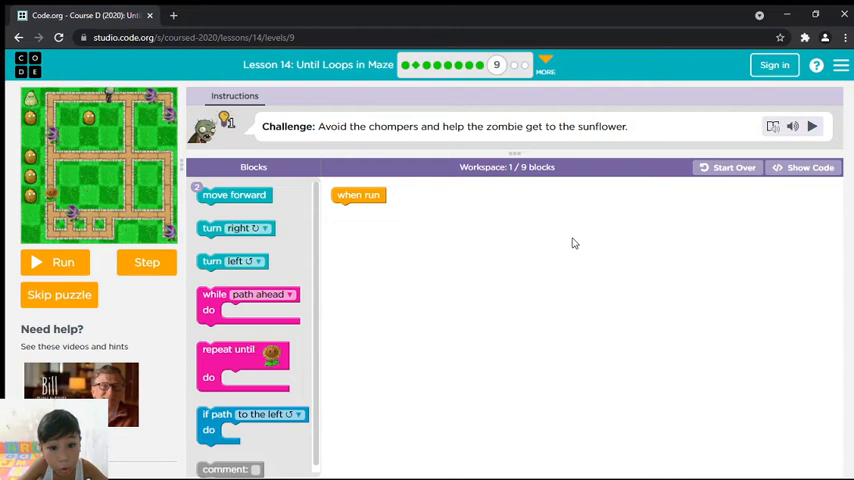
click(812, 126)
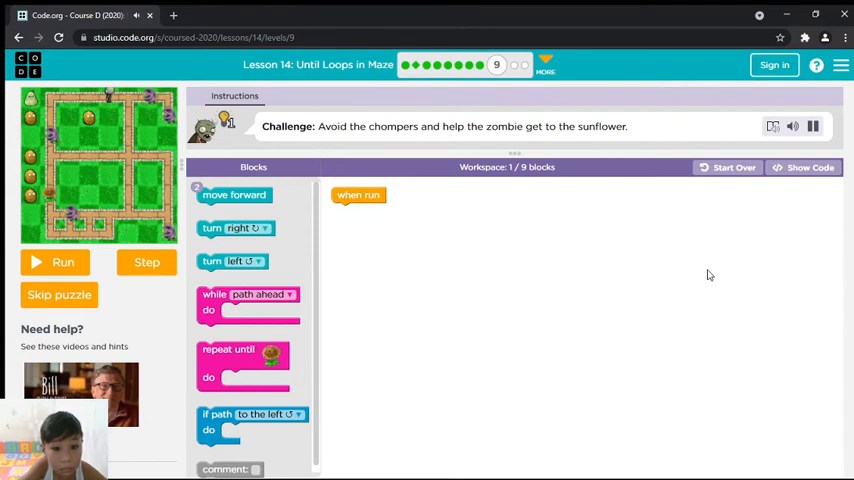
drag(234, 228, 352, 220)
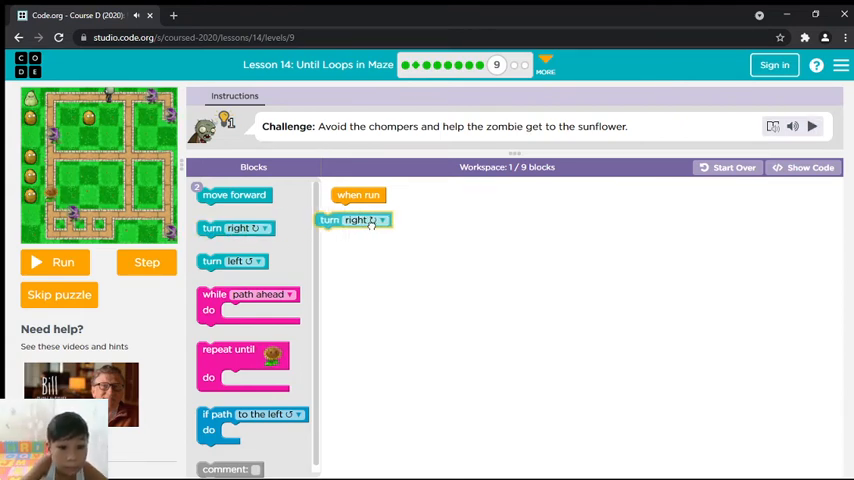
drag(244, 360, 356, 300)
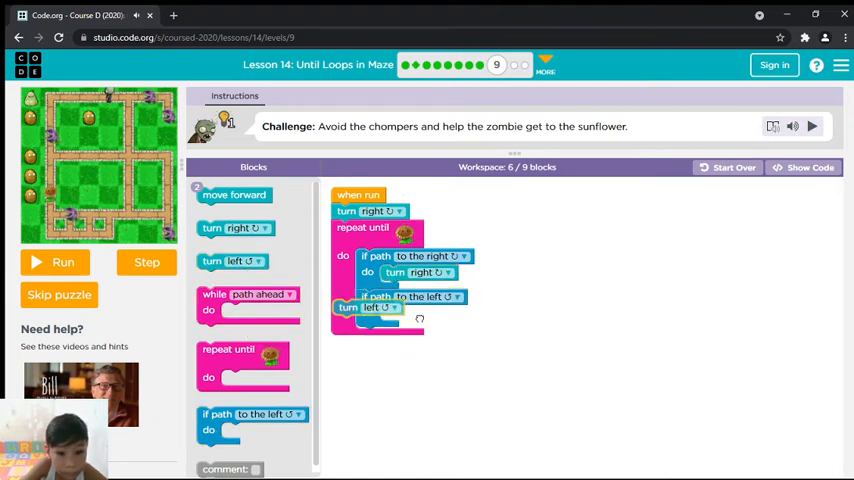
drag(248, 294, 516, 392)
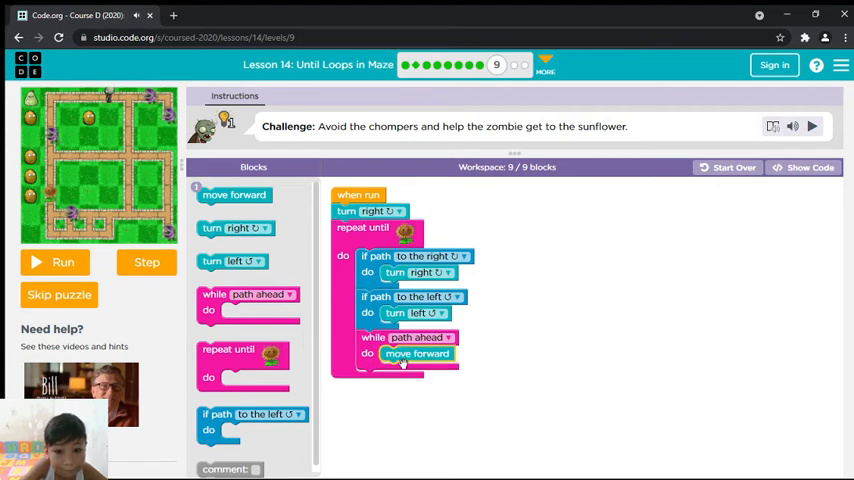
Step: Run the eight-line challenge program and continue on to puzzle 10
click(56, 262)
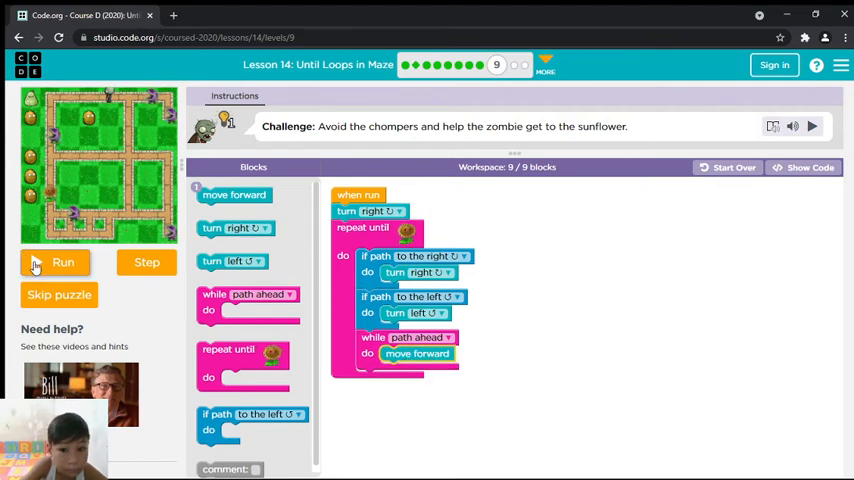
click(62, 262)
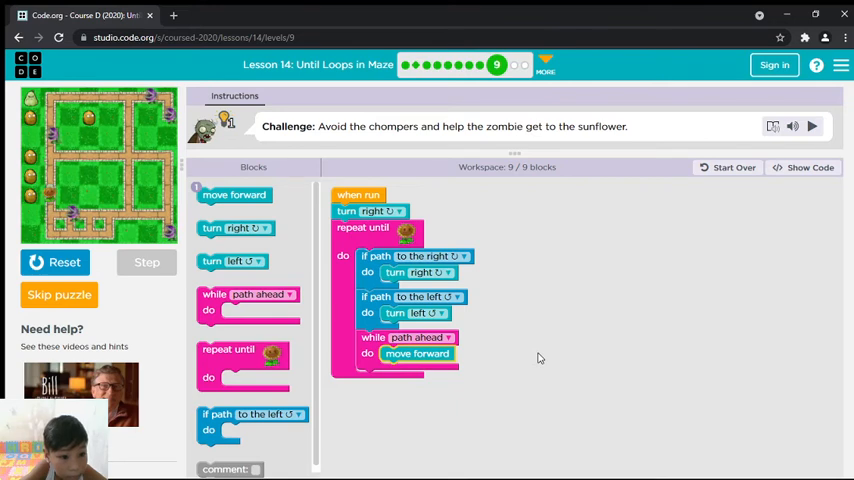
click(812, 126)
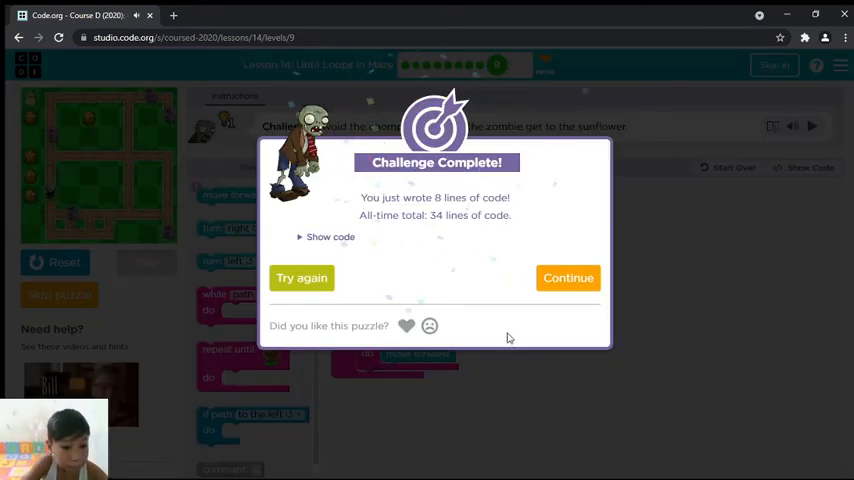
click(568, 276)
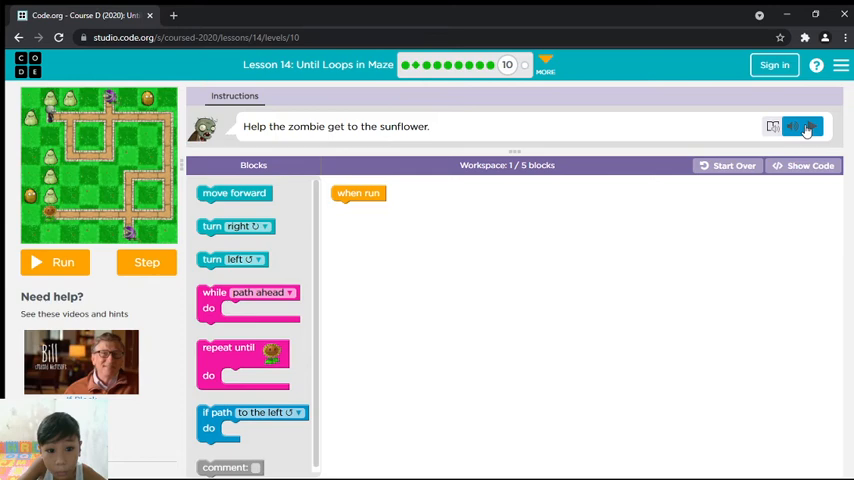
Step: Build repeat until sunflower with while path ahead do move forward and turn right, and run the four-line program
click(792, 126)
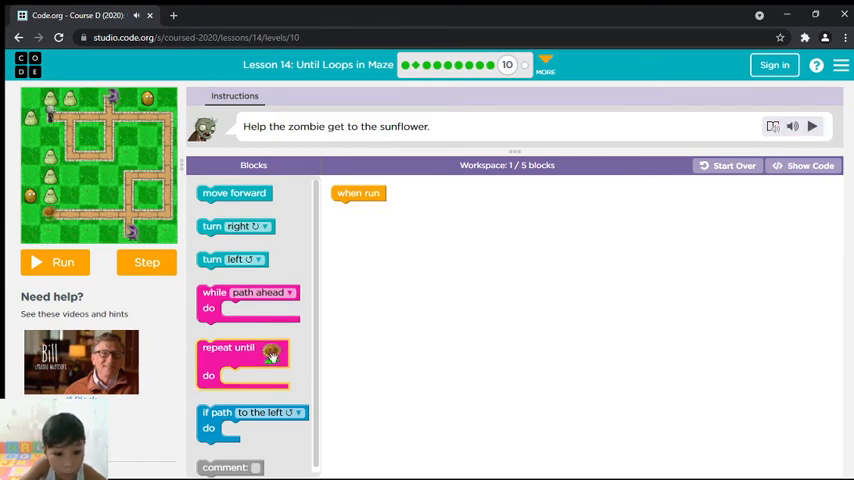
drag(242, 360, 376, 220)
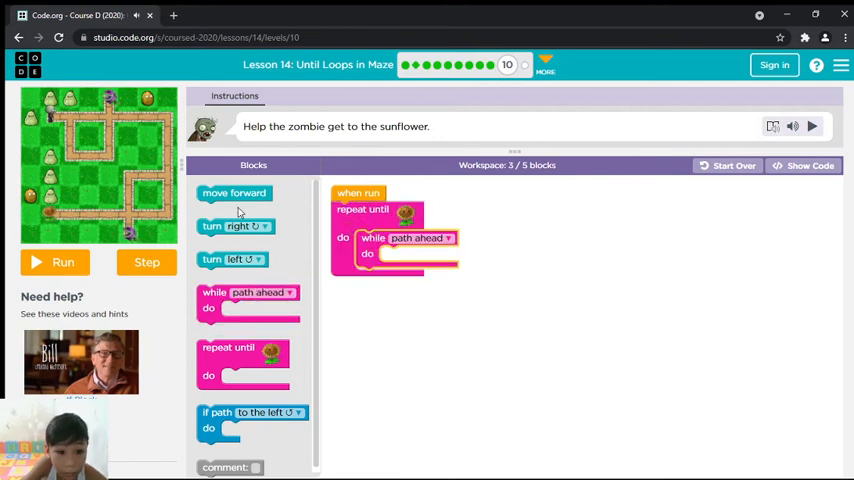
drag(234, 192, 416, 254)
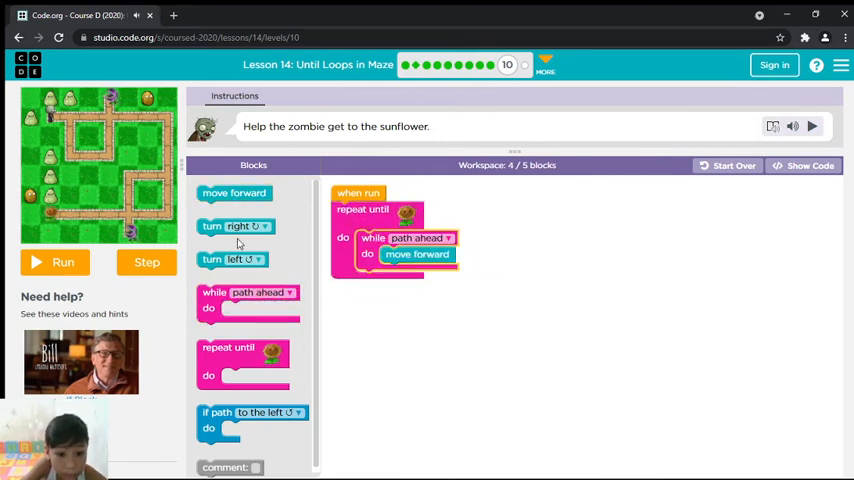
drag(236, 226, 392, 278)
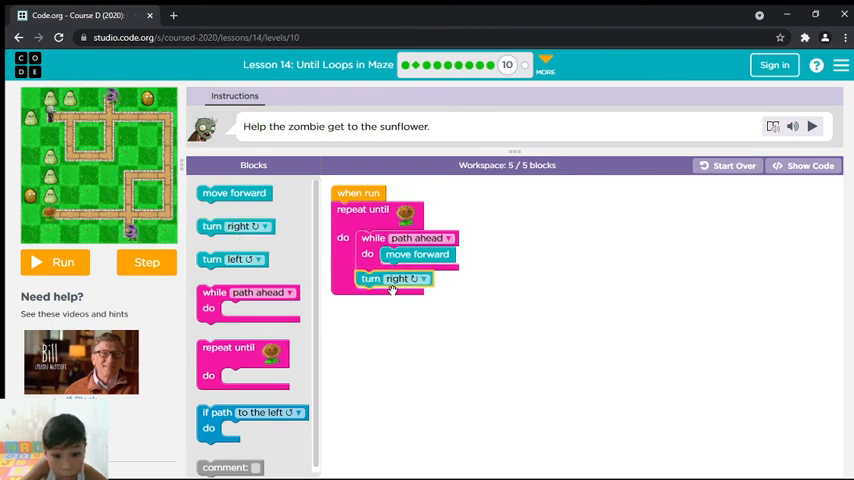
click(56, 262)
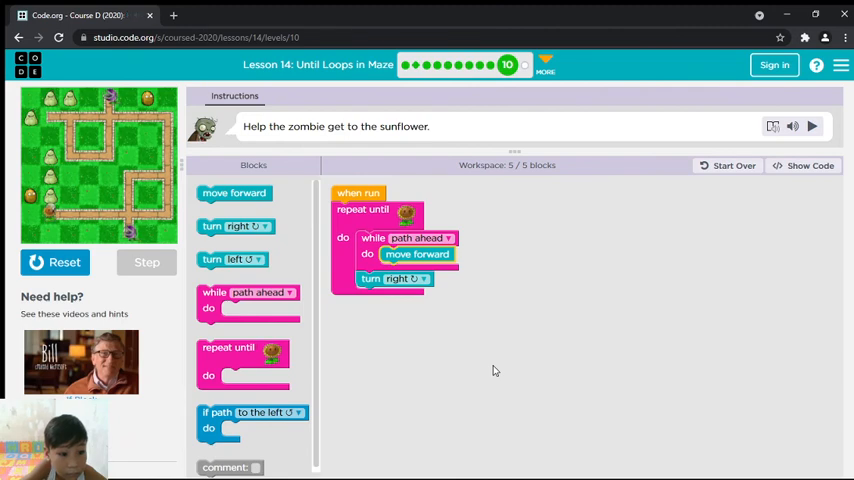
click(812, 126)
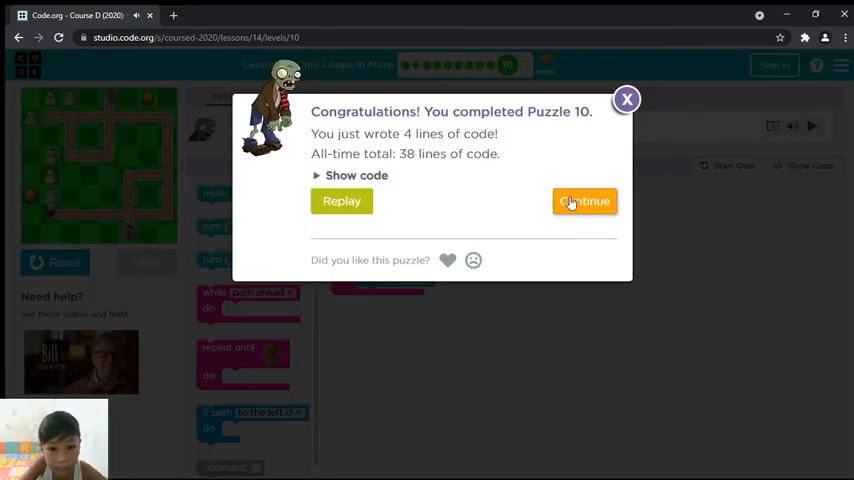
Step: Continue past the puzzle 10 congratulations to puzzle 11's zombie loop prediction question
click(584, 200)
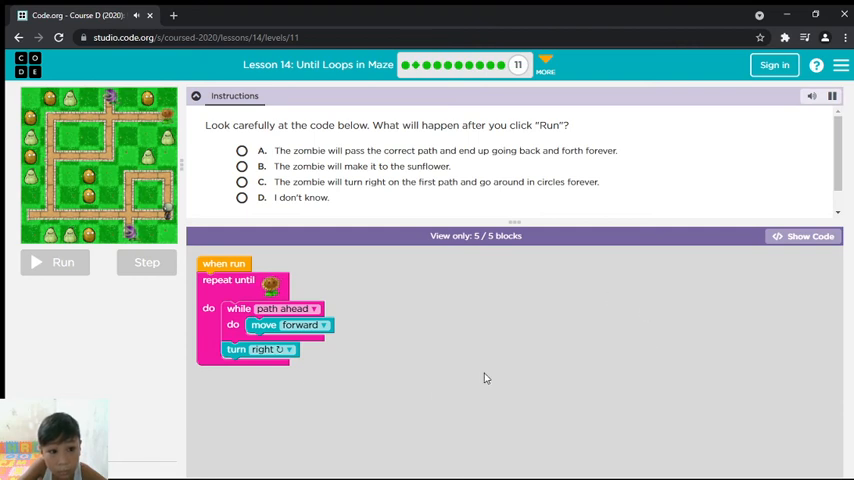
mouse_move(380, 378)
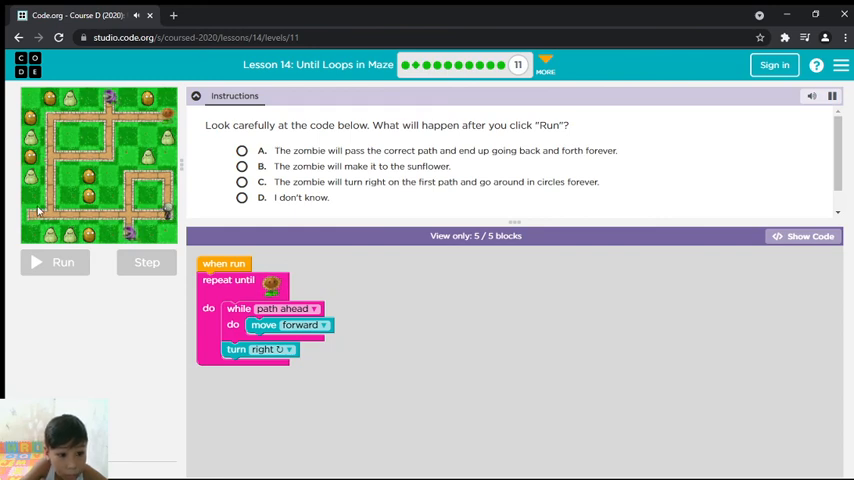
mouse_move(168, 210)
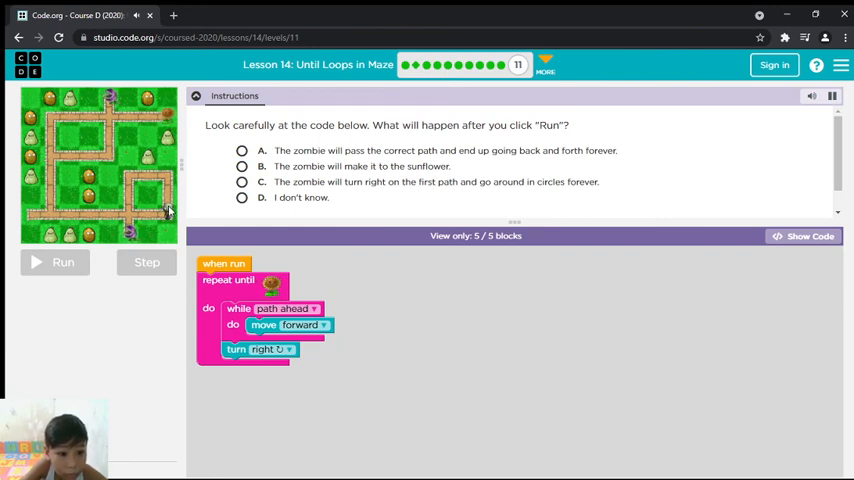
mouse_move(4, 332)
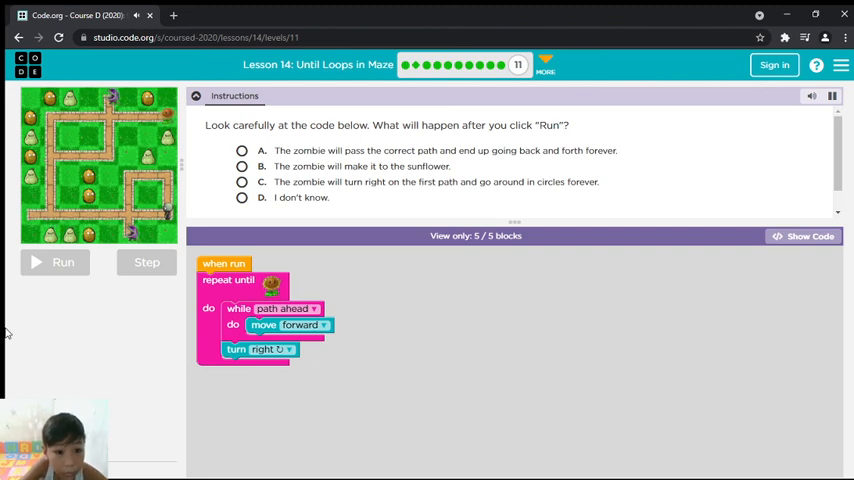